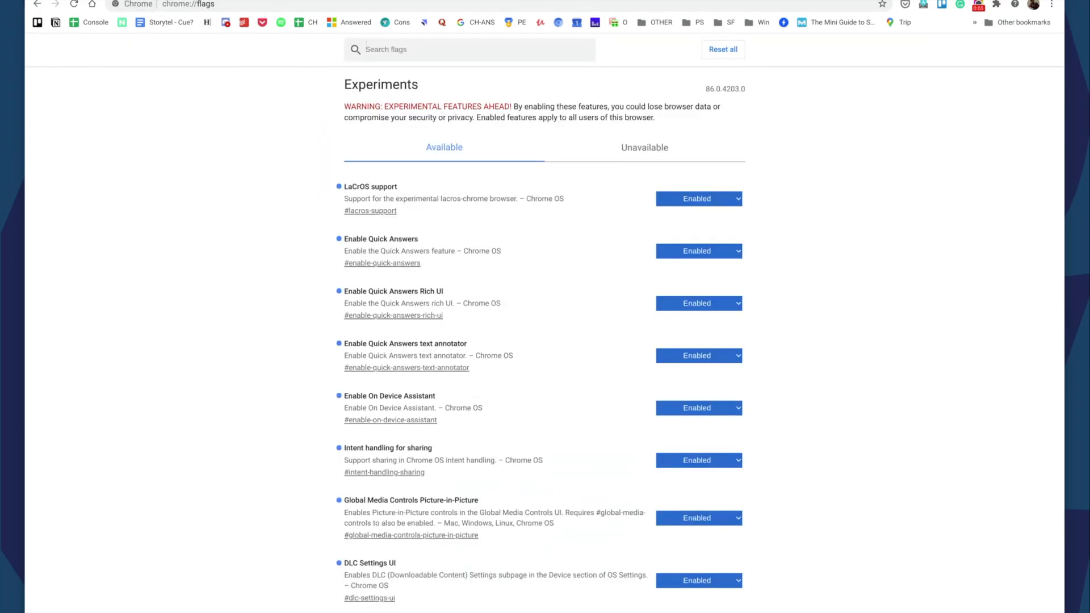
Step: Filter the chrome://flags list for the Enhanced Clipboard experiment by searching 'enhanced'
click(470, 49)
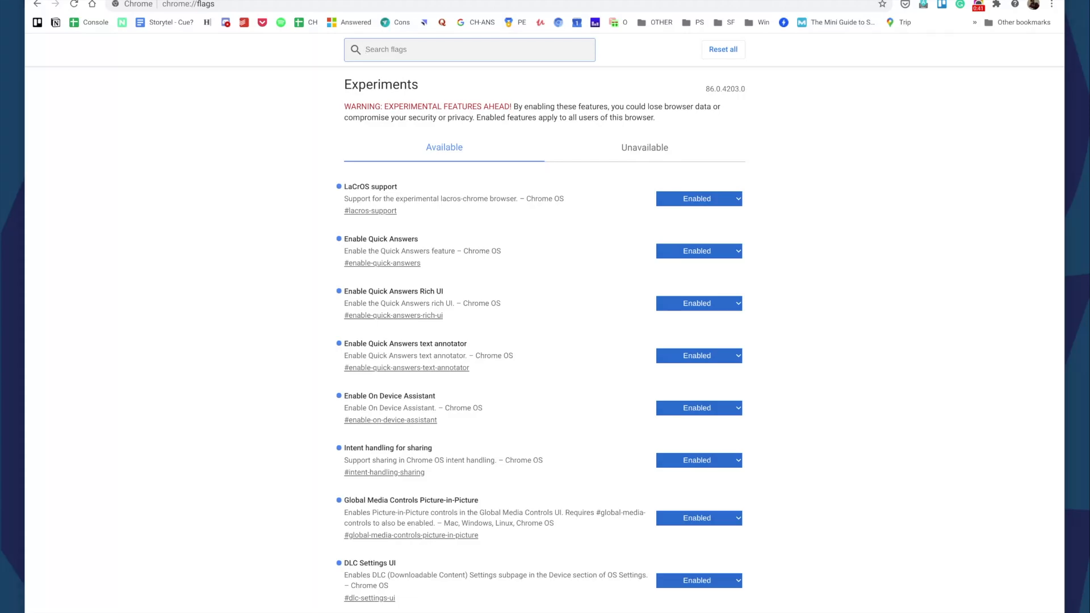
text(enah)
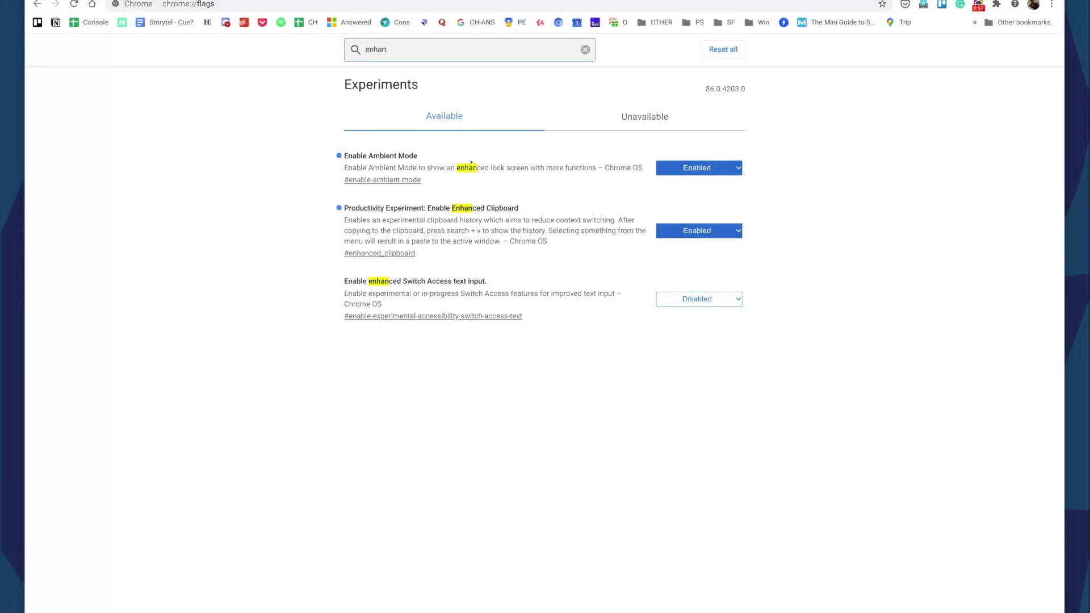
mouse_move(303, 41)
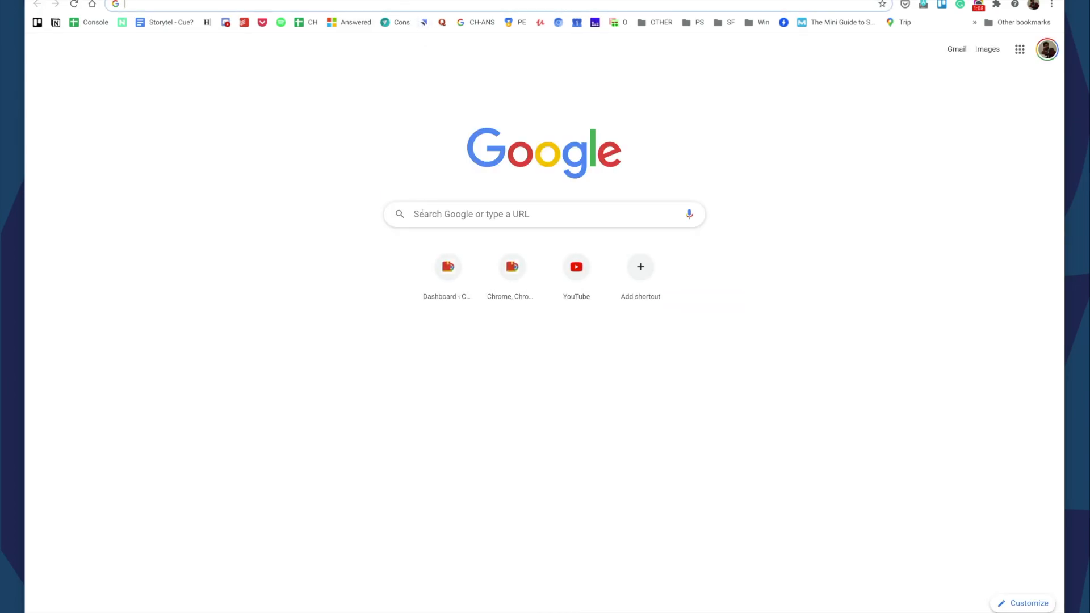
Step: Focus the Google search box so the clipboard history can be brought up over it
click(544, 214)
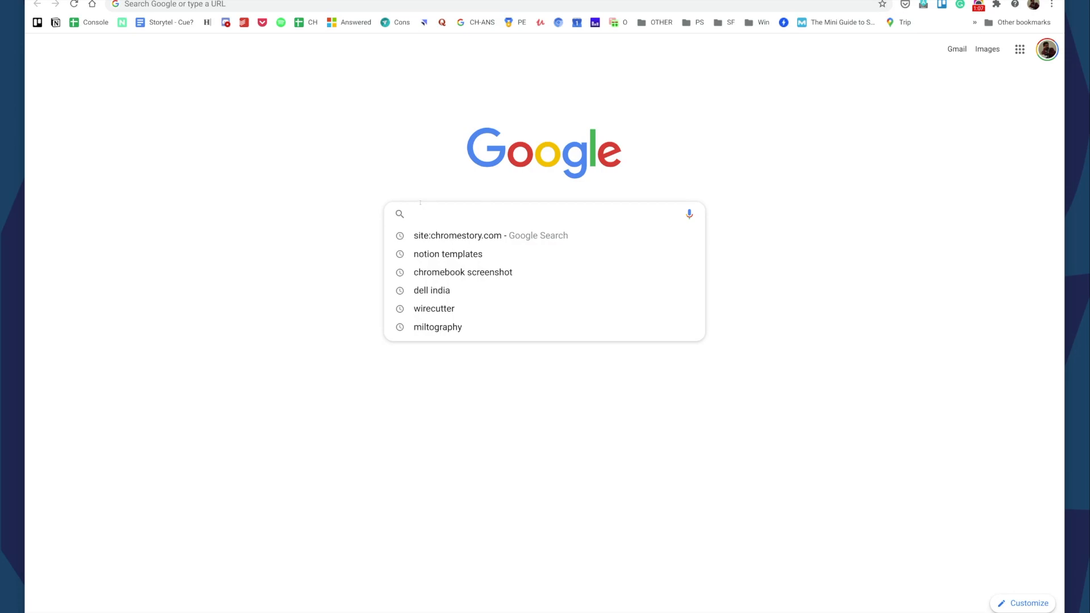
mouse_move(428, 195)
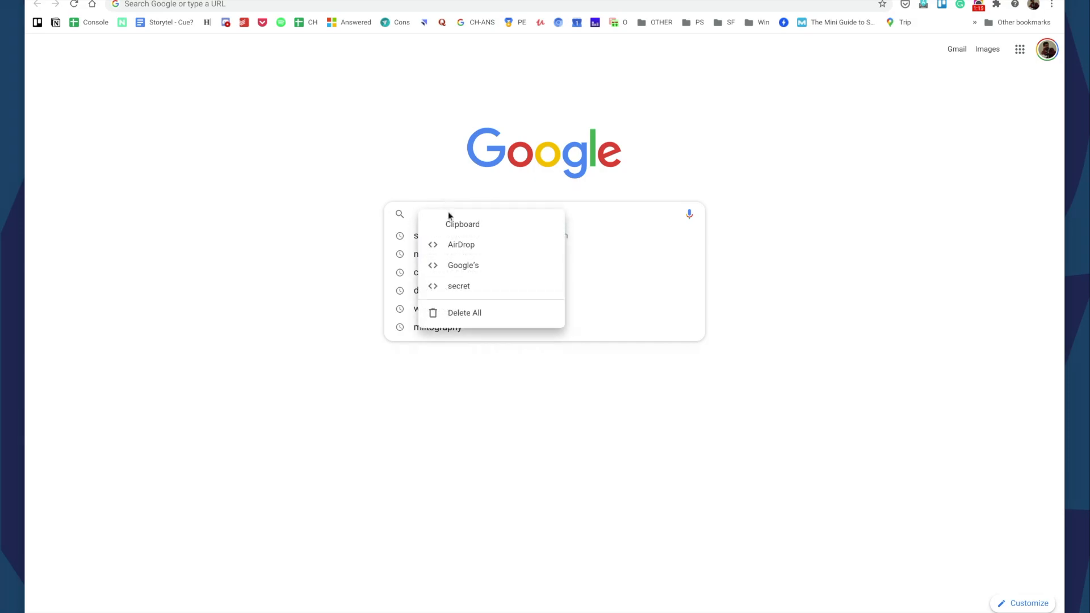
mouse_move(463, 265)
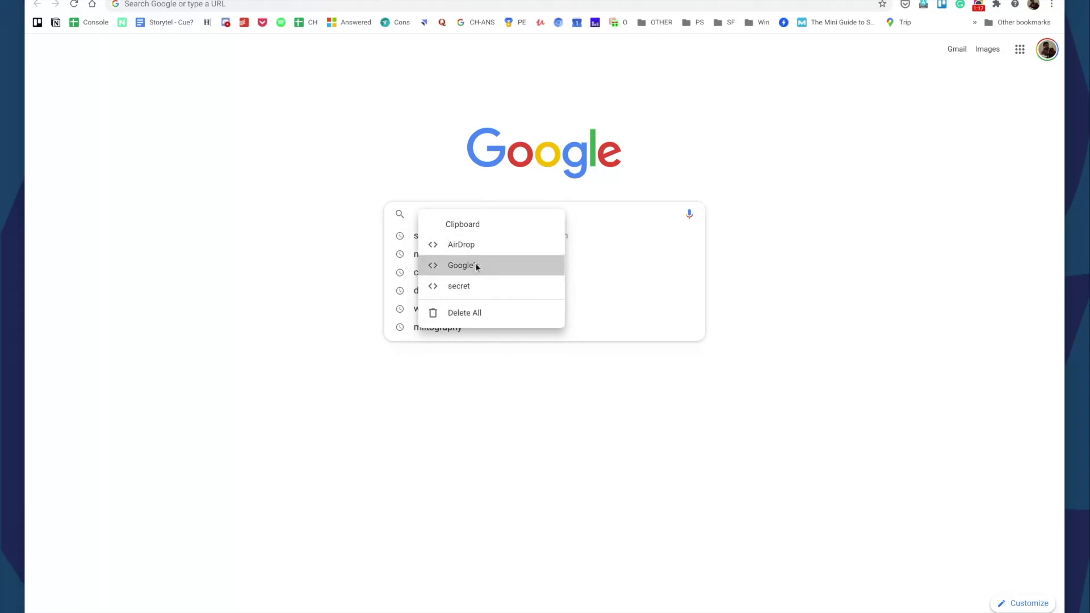
mouse_move(486, 266)
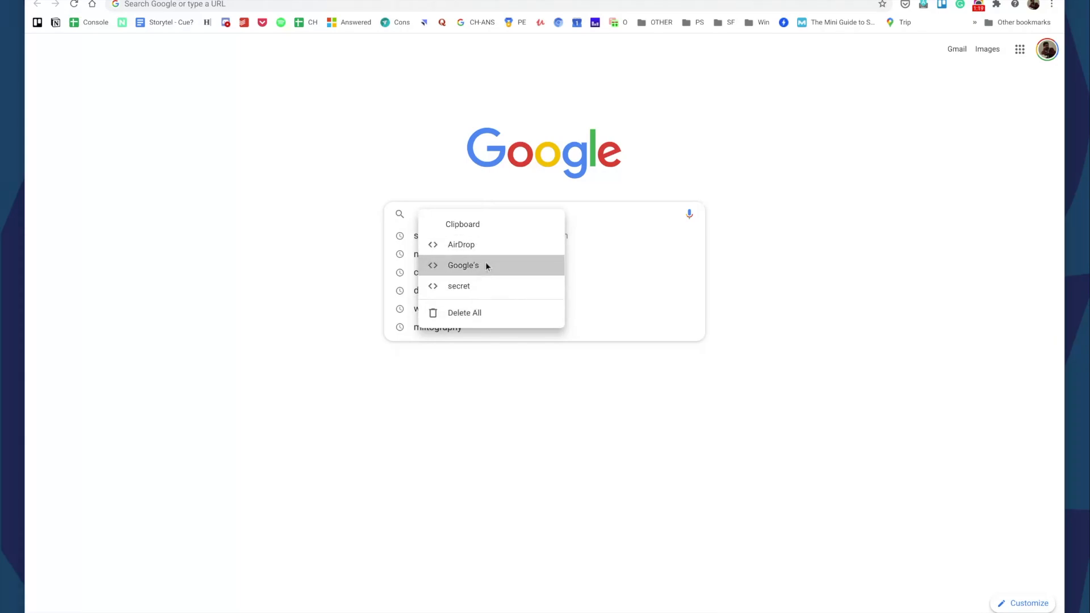
mouse_move(461, 245)
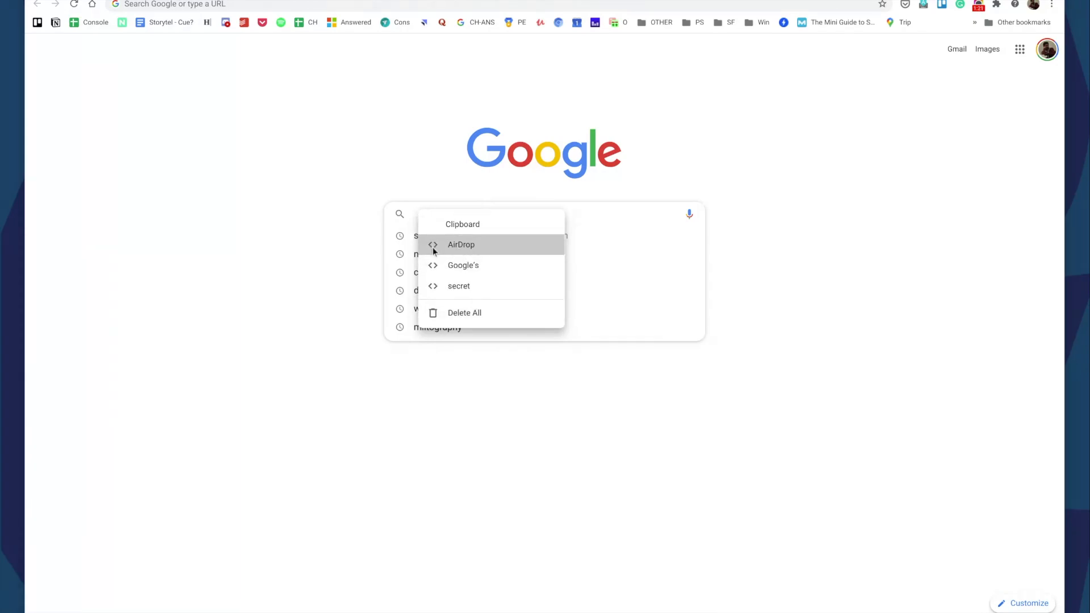
mouse_move(297, 11)
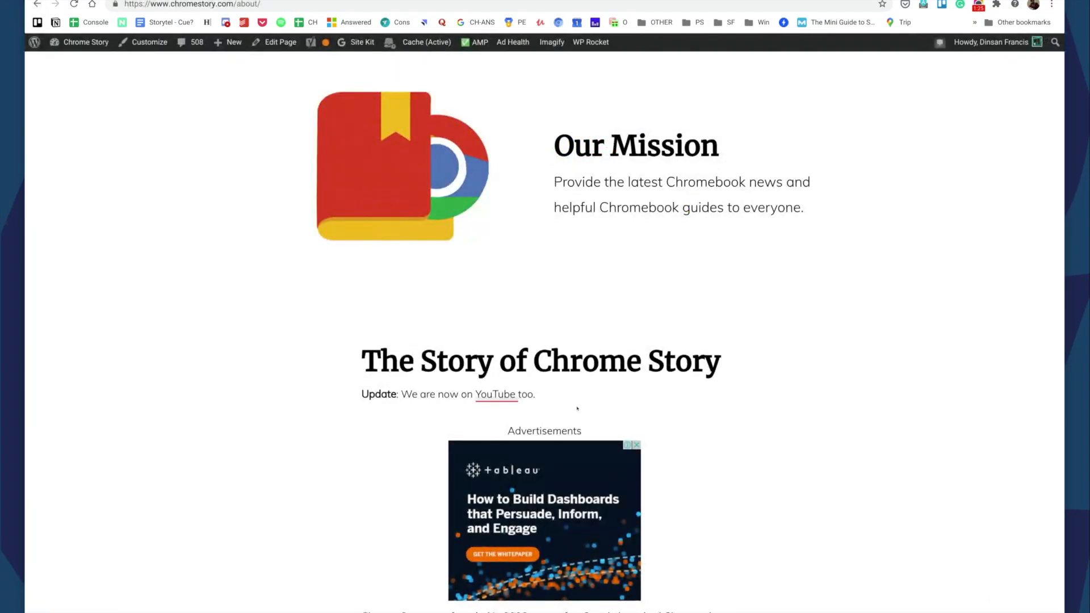
Step: Select the words 'Chrome Story' in the About page heading for copying
double_click(545, 361)
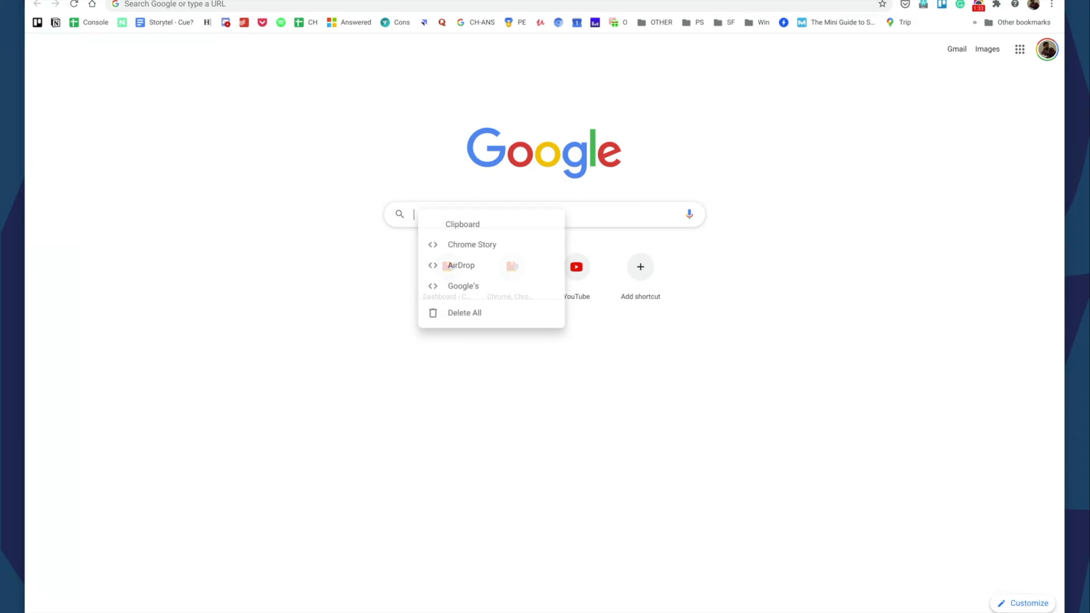
mouse_move(471, 244)
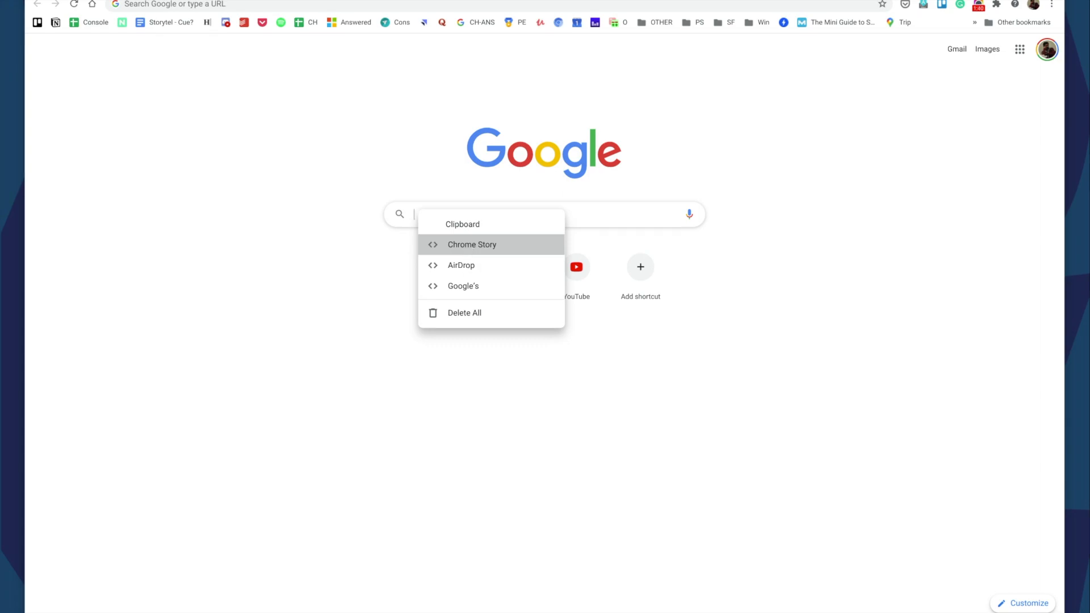
Step: Paste 'Chrome Story' from the clipboard history into the Google search box
click(471, 244)
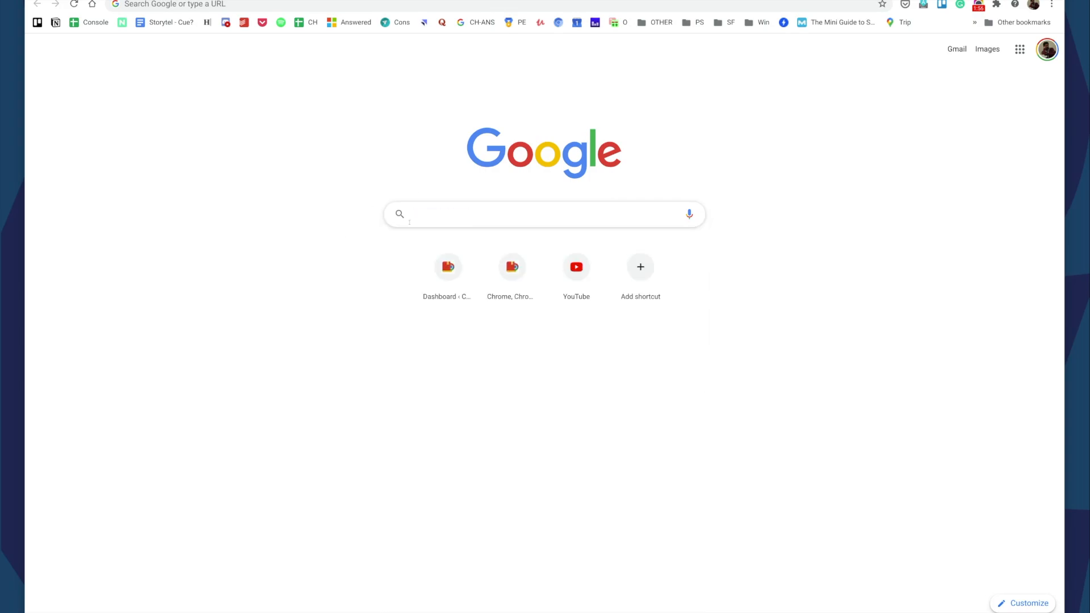
text(Chrome Story)
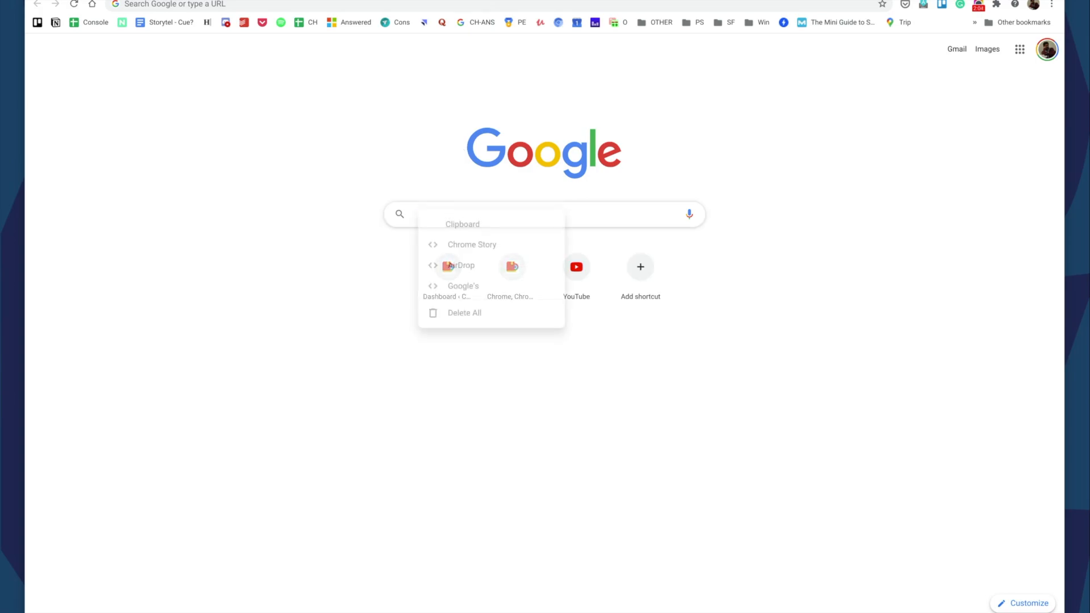
text(Chrome Story)
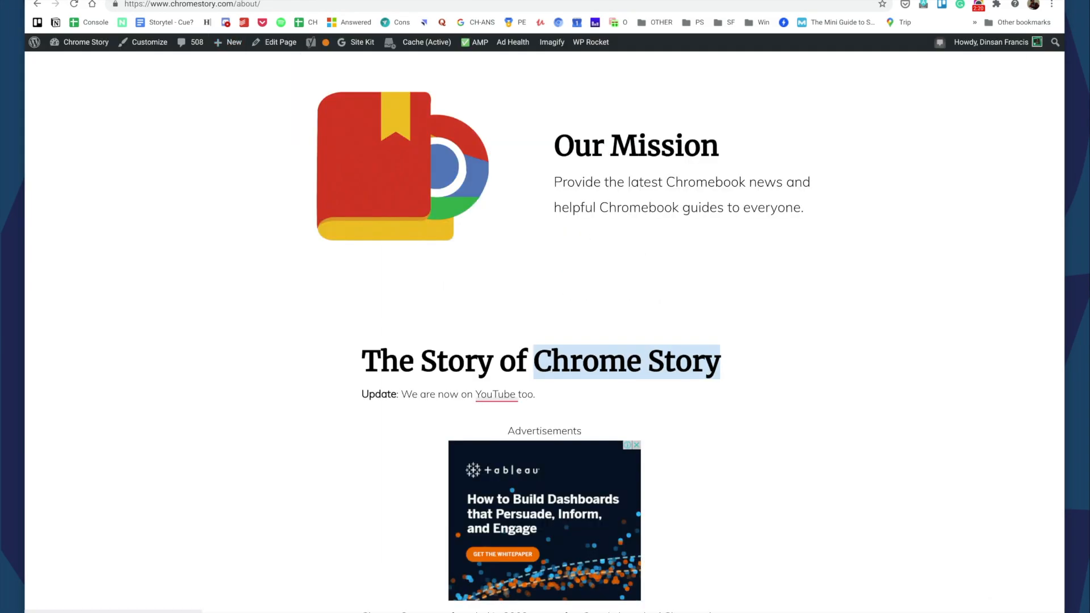
mouse_move(891, 342)
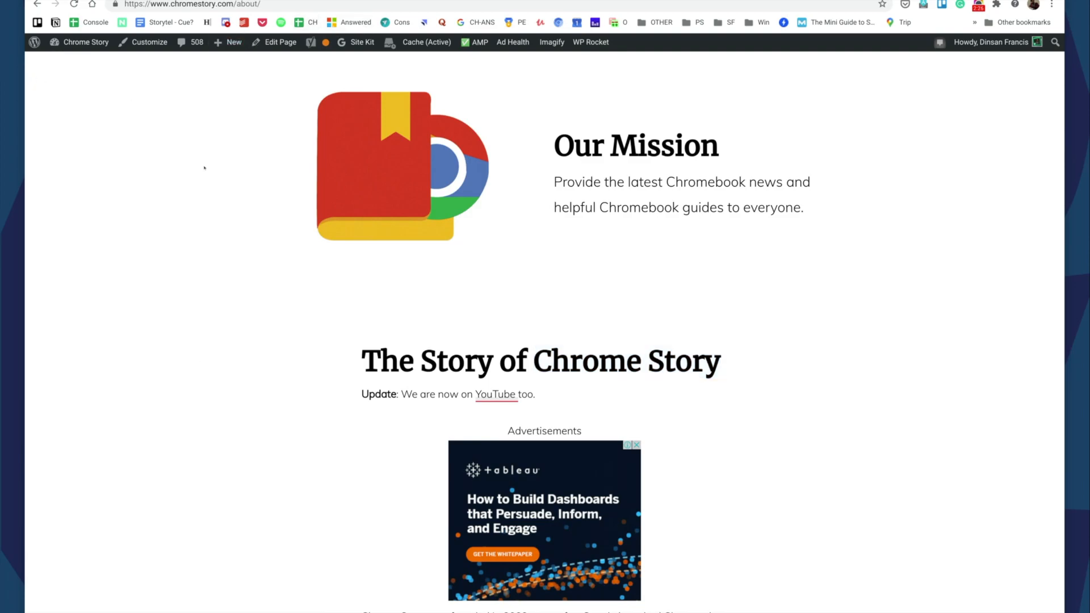
mouse_move(272, 404)
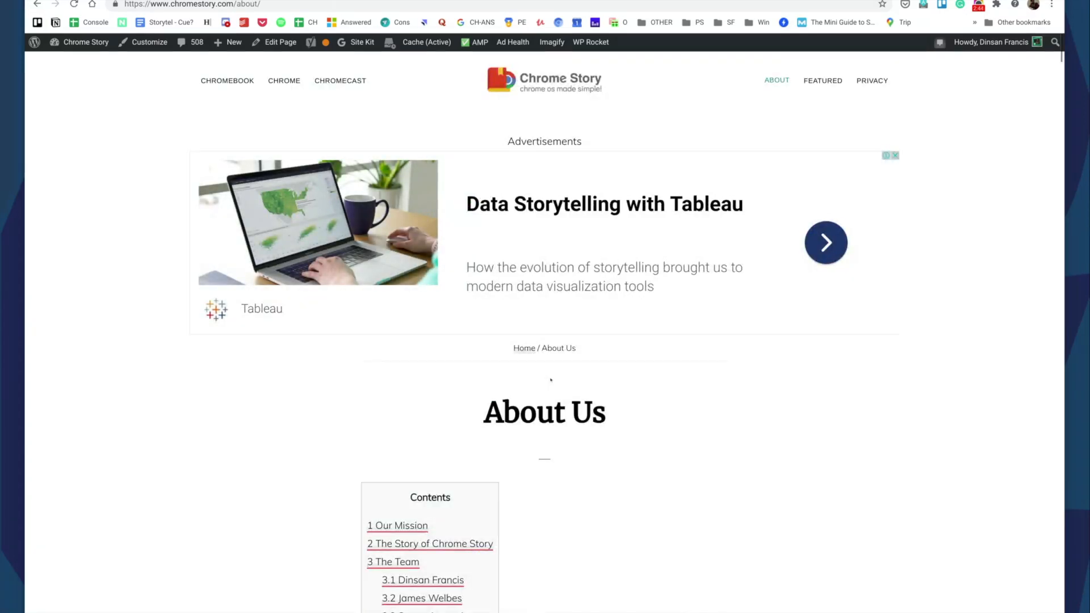
mouse_move(417, 106)
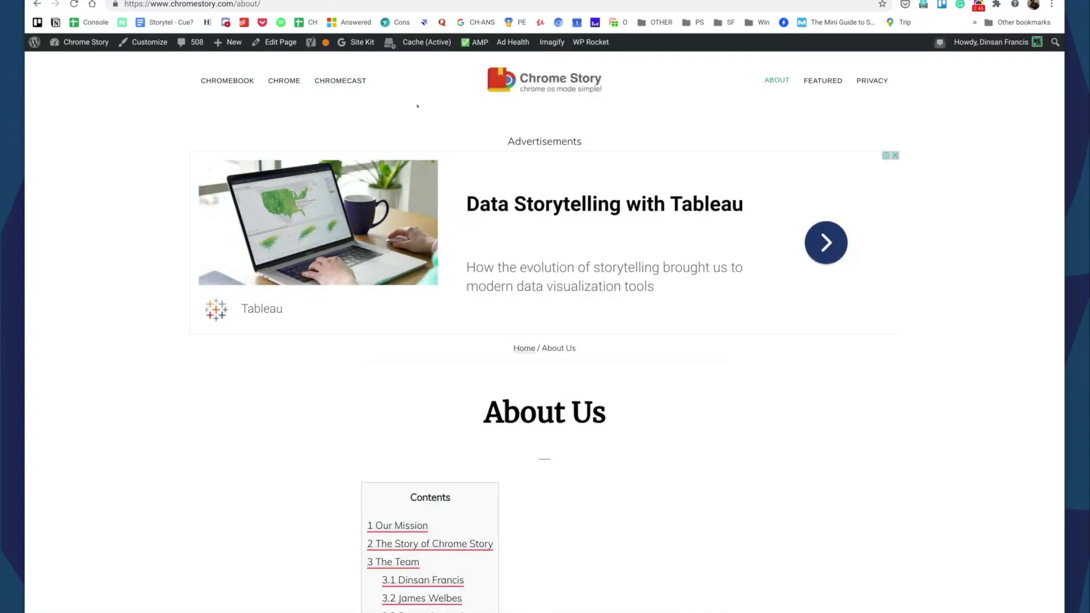